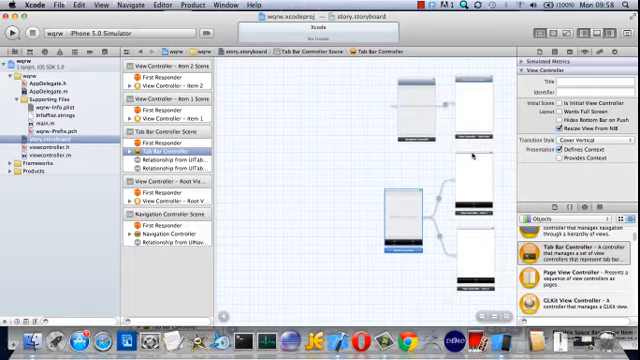
mouse_move(340, 116)
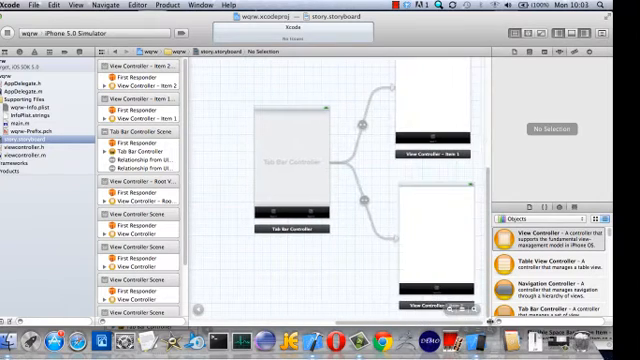
Position the Tab Bar Controller with its Item 1 and Item 2 scenes on the canvas.
left_click(430, 240)
type("button")
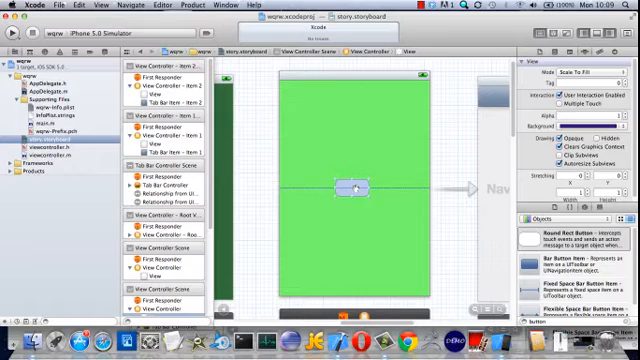
Label the green scene's button 'push'.
left_click(352, 188)
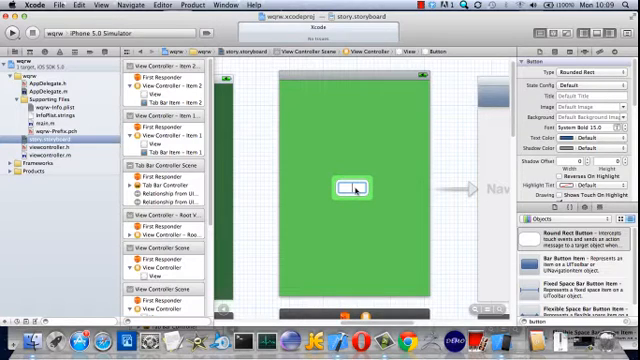
type("push")
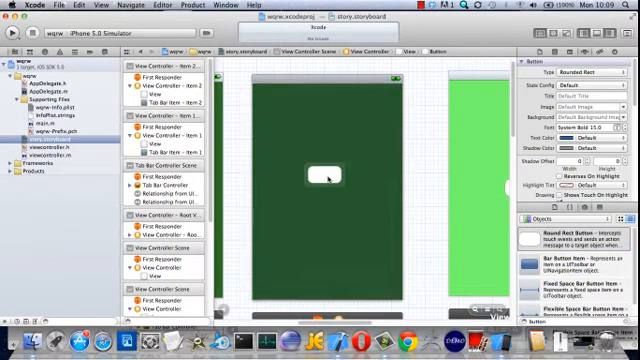
type("pu")
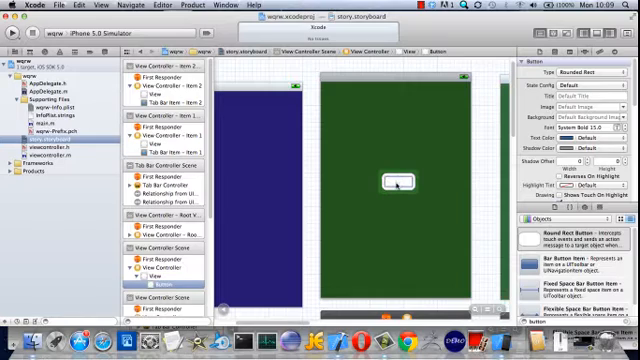
Label the blue scene's button 'modal'.
type("modal")
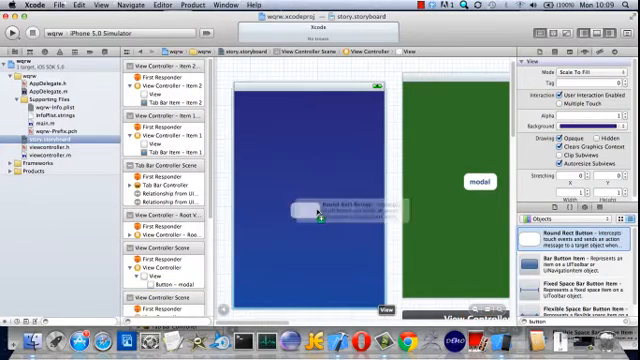
left_click(308, 192)
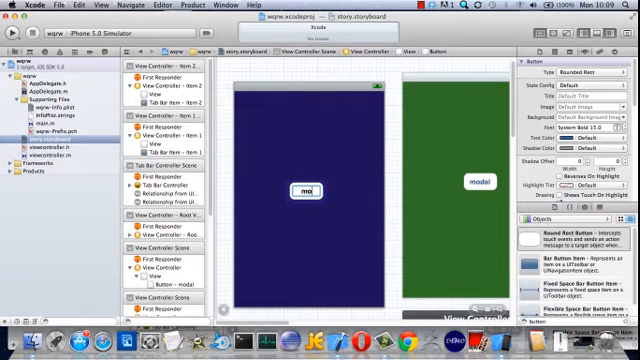
type("modal")
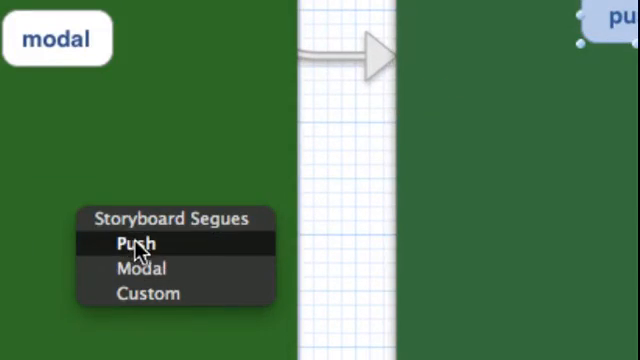
Choose Push for the segue from the push button to the green scene.
left_click(130, 242)
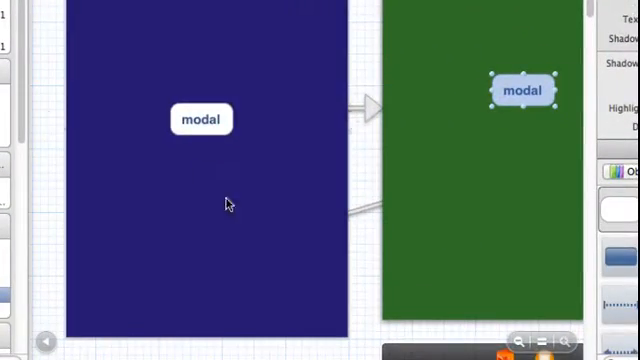
left_click(200, 120)
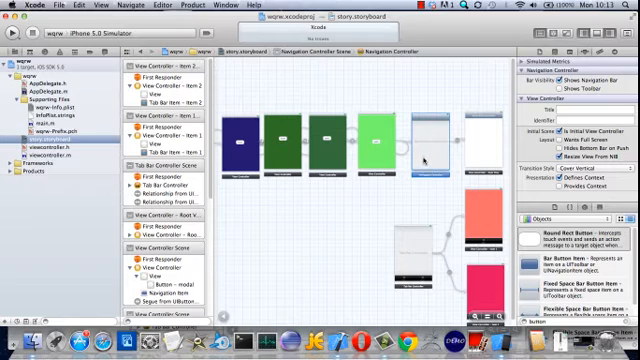
mouse_move(416, 242)
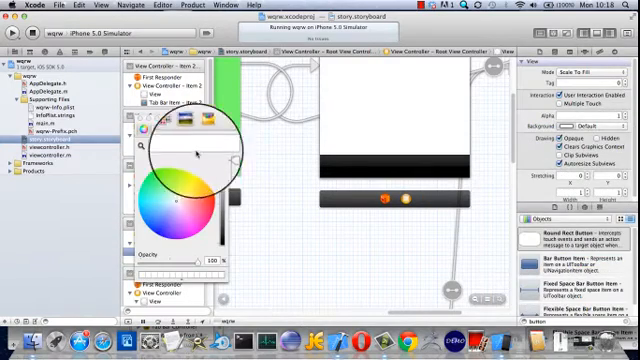
Make the Root View Controller background light green and label its button 'push'.
left_click(176, 190)
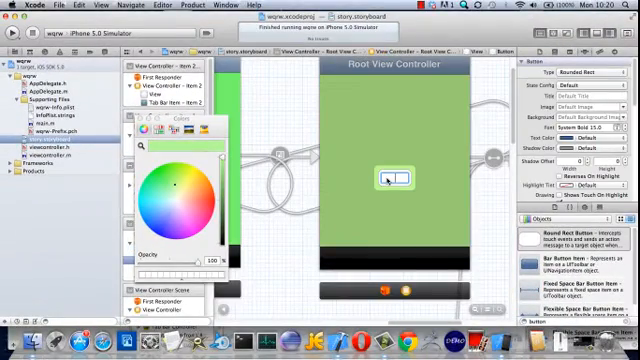
type("pus")
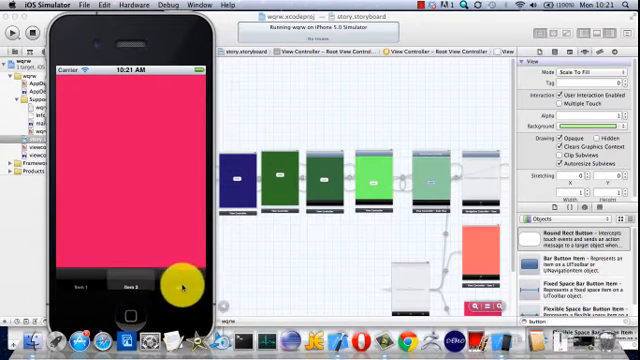
Go to the second tab, present the blue view modally and dismiss it again.
left_click(178, 294)
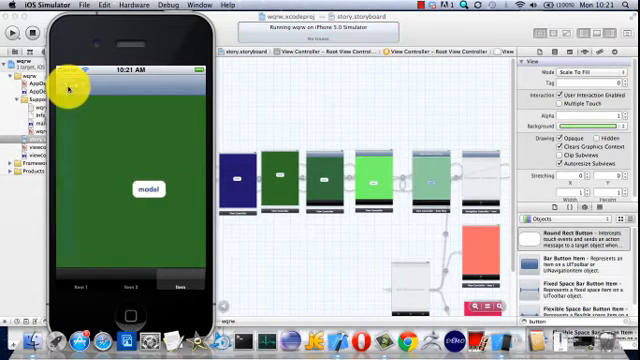
left_click(148, 188)
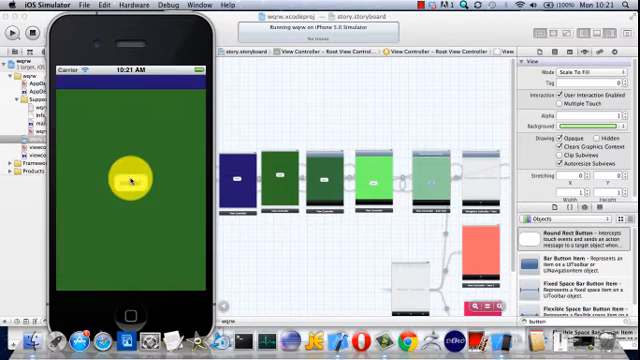
left_click(128, 180)
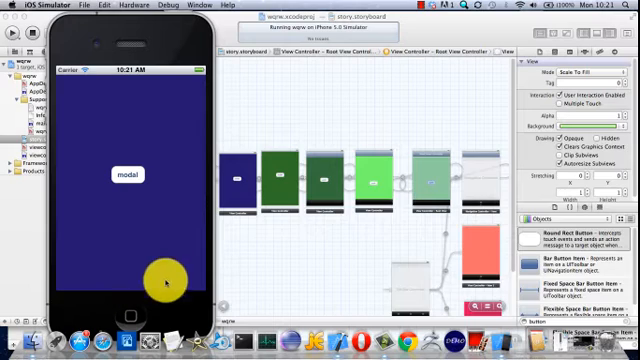
left_click(164, 284)
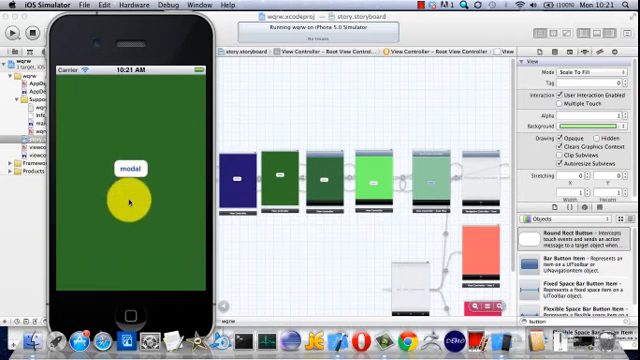